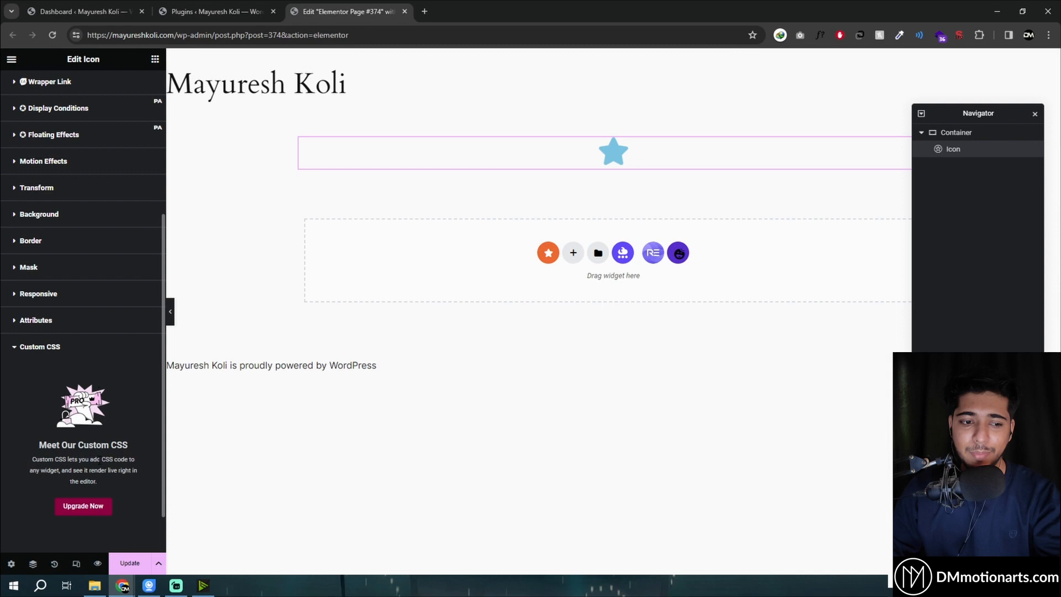
Set the star icon's Primary Color to a deep blue in its Style settings
{"action": "left_click", "coordinate": [79, 86]}
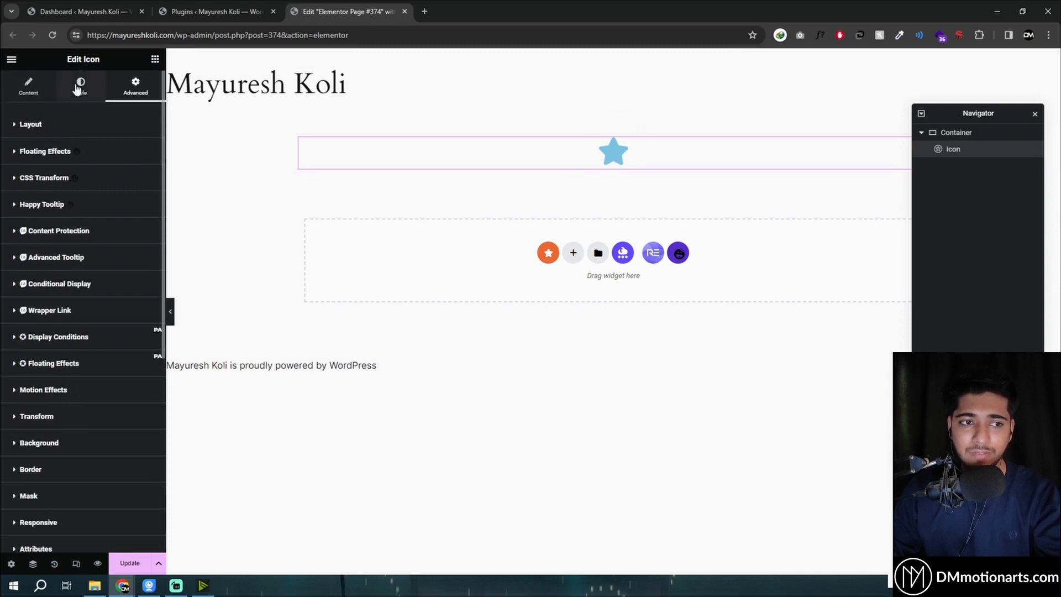
{"action": "left_click", "coordinate": [79, 86]}
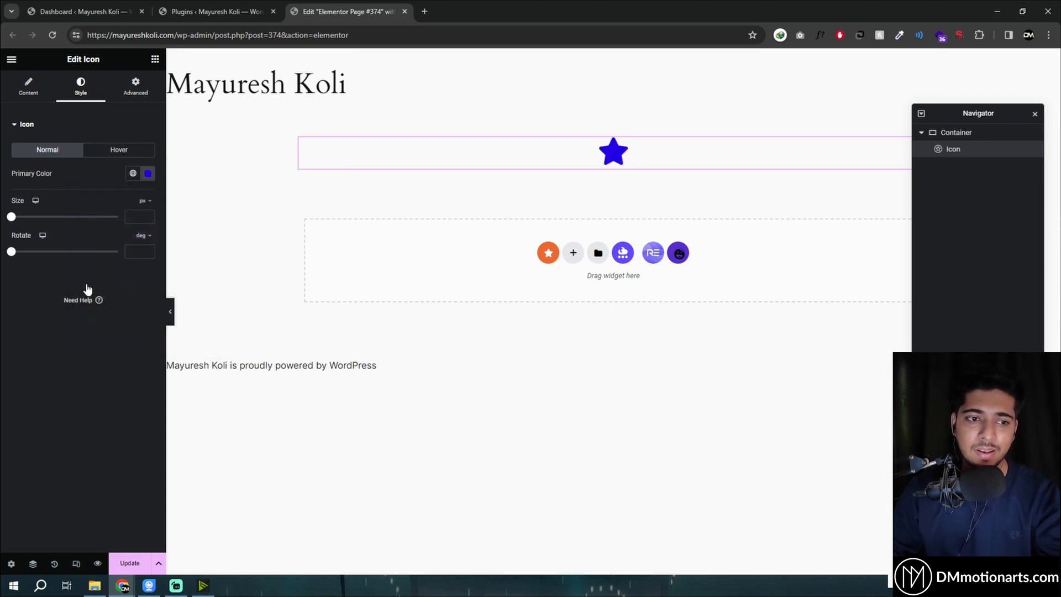
{"action": "mouse_move", "coordinate": [103, 267]}
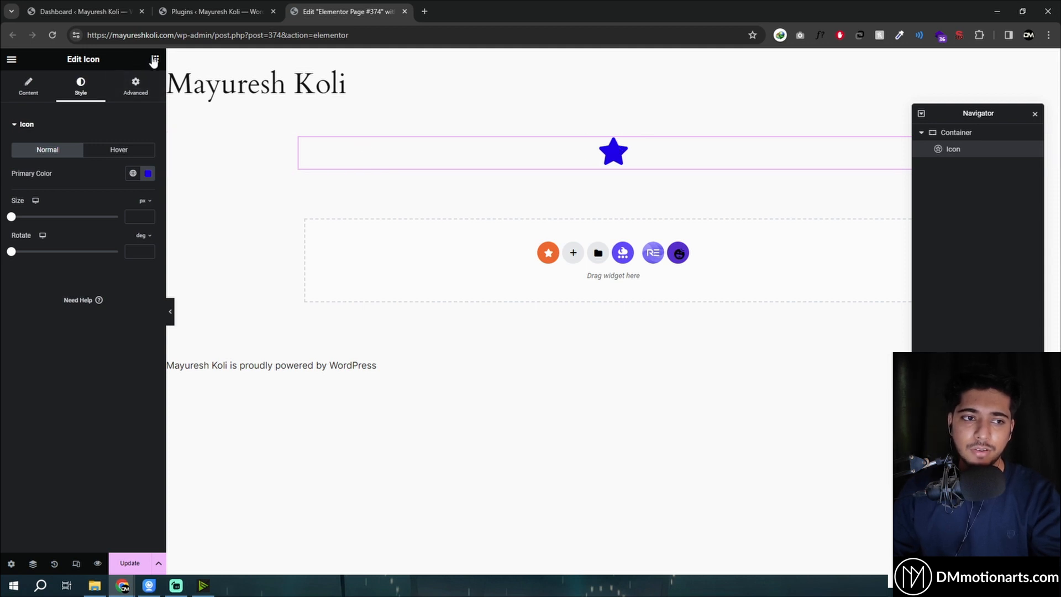
Add an HTML widget under the icon holding <style> .star { transform:translate(20px,5px); } </style>
{"action": "left_click", "coordinate": [154, 59]}
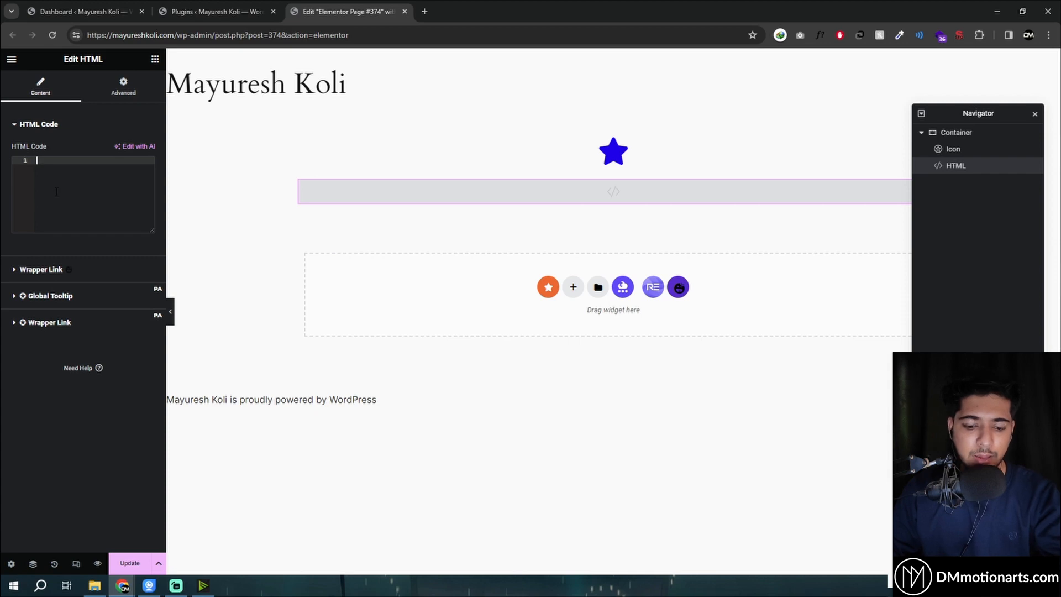
{"action": "type", "text": "<style></style>"}
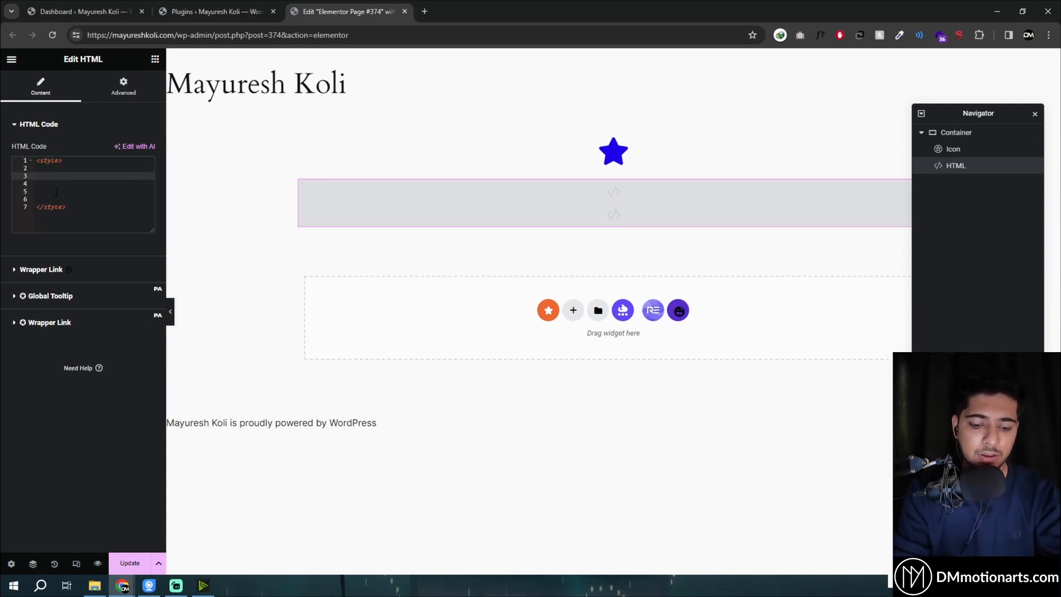
{"action": "type", "text": ".star {"}
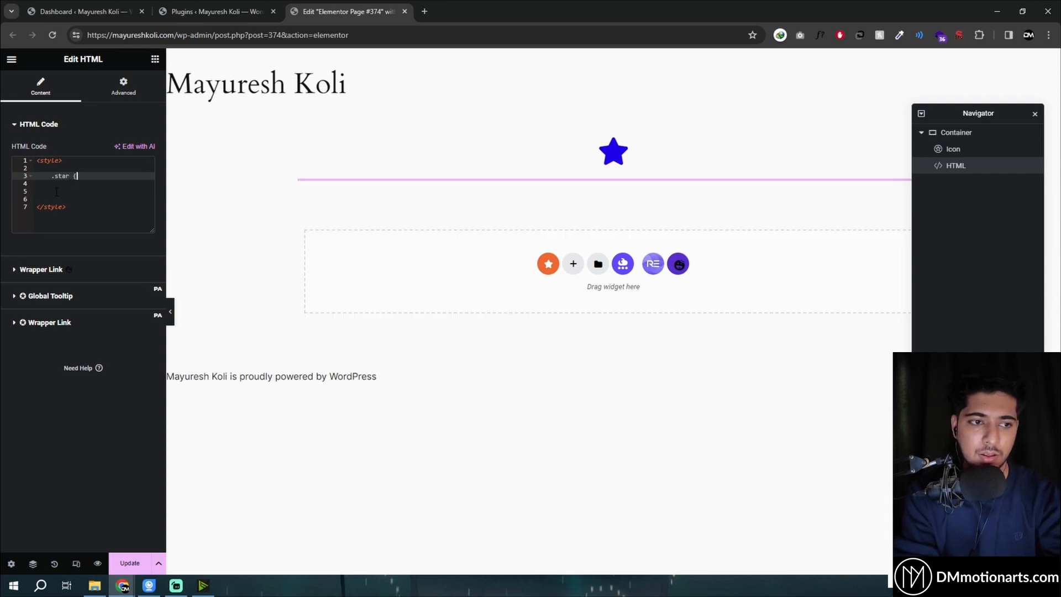
{"action": "type", "text": "{"}
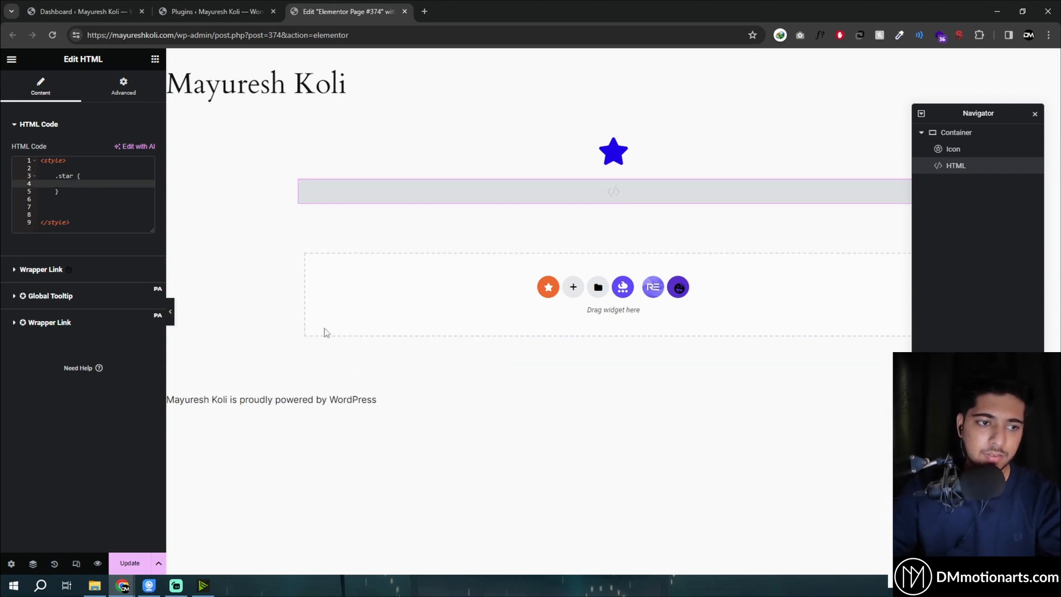
{"action": "type", "text": "tran"}
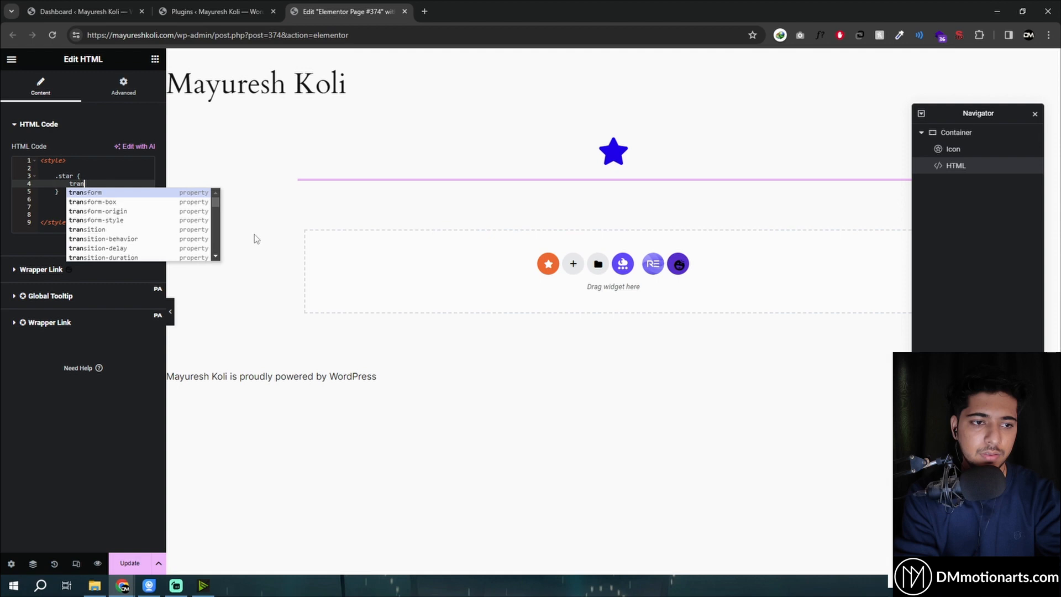
{"action": "type", "text": "text-tr"}
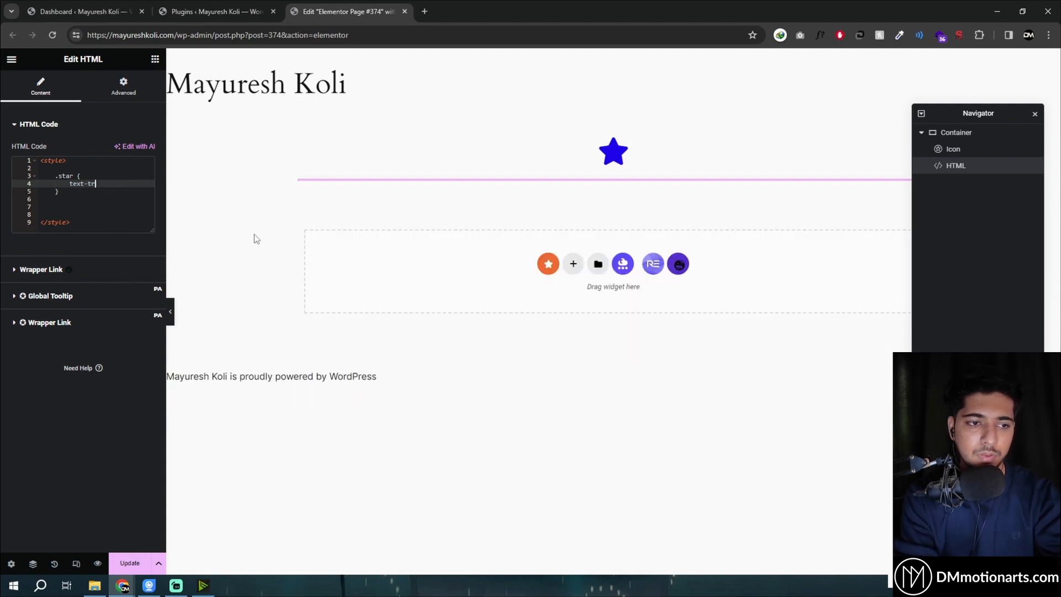
{"action": "type", "text": "transform:translate(20px,5px);"}
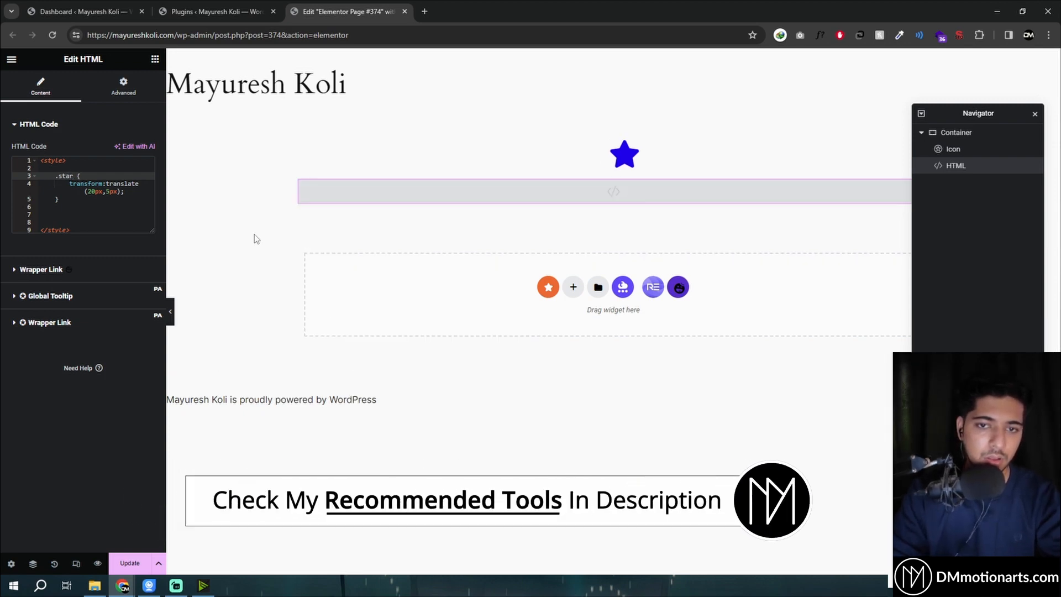
Change the rule to .star:hover with transition:0.3s, then review the Royal Elementor Addons plugin details
{"action": "type", "text": ":hover"}
{"action": "type", "text": "transition:0.3s;"}
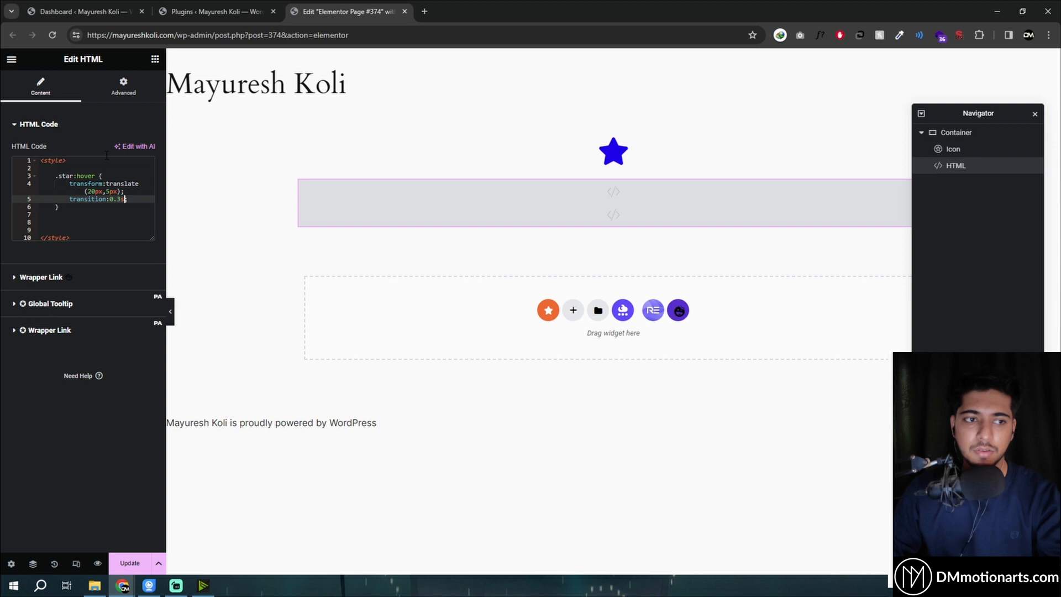
{"action": "mouse_move", "coordinate": [67, 86]}
{"action": "type", "text": ";"}
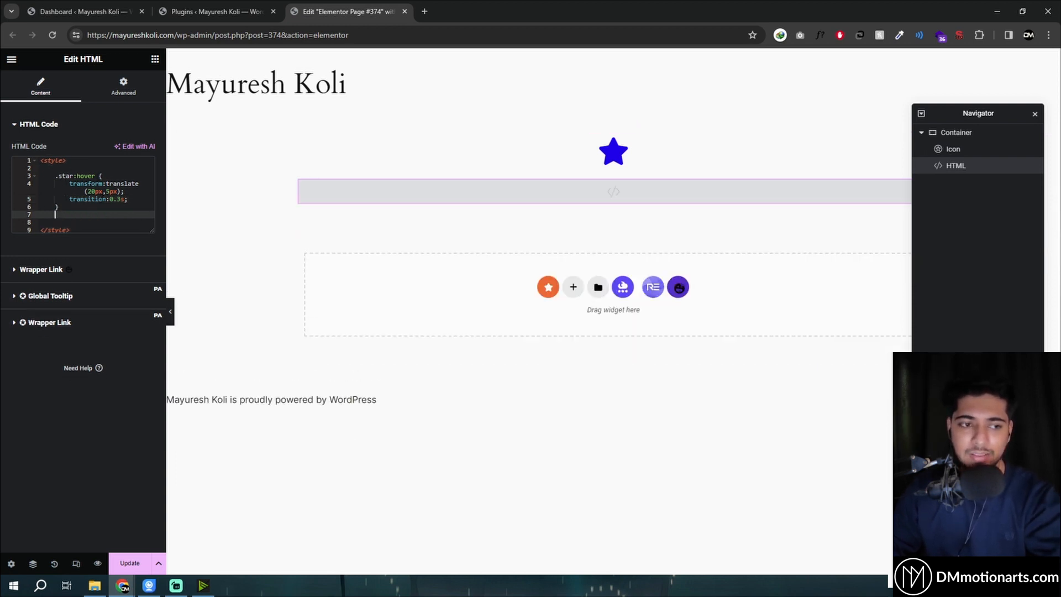
{"action": "mouse_move", "coordinate": [97, 99]}
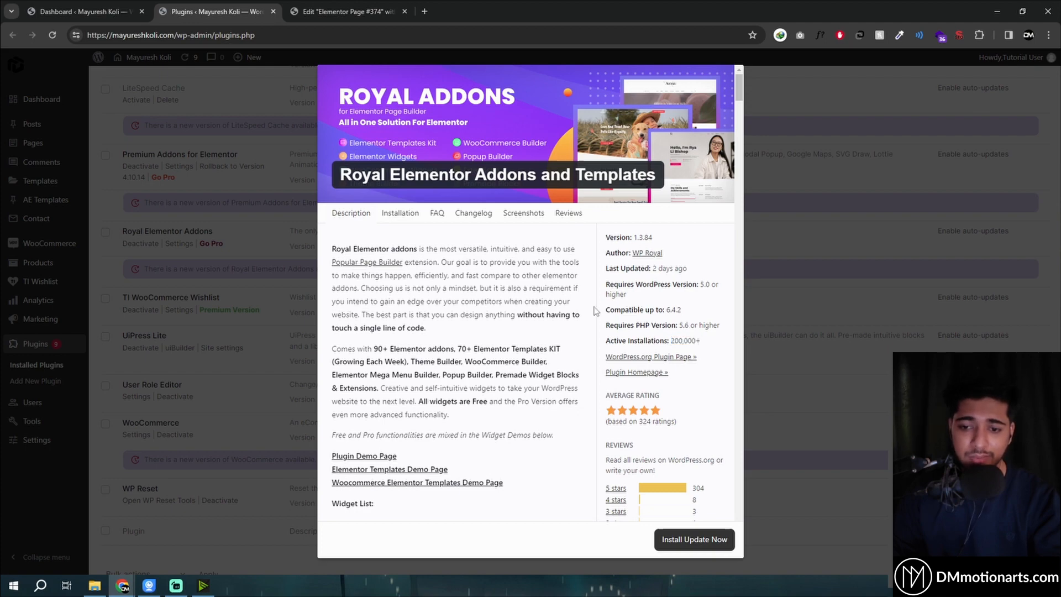
{"action": "scroll", "scroll_direction": "down", "scroll_amount": 3}
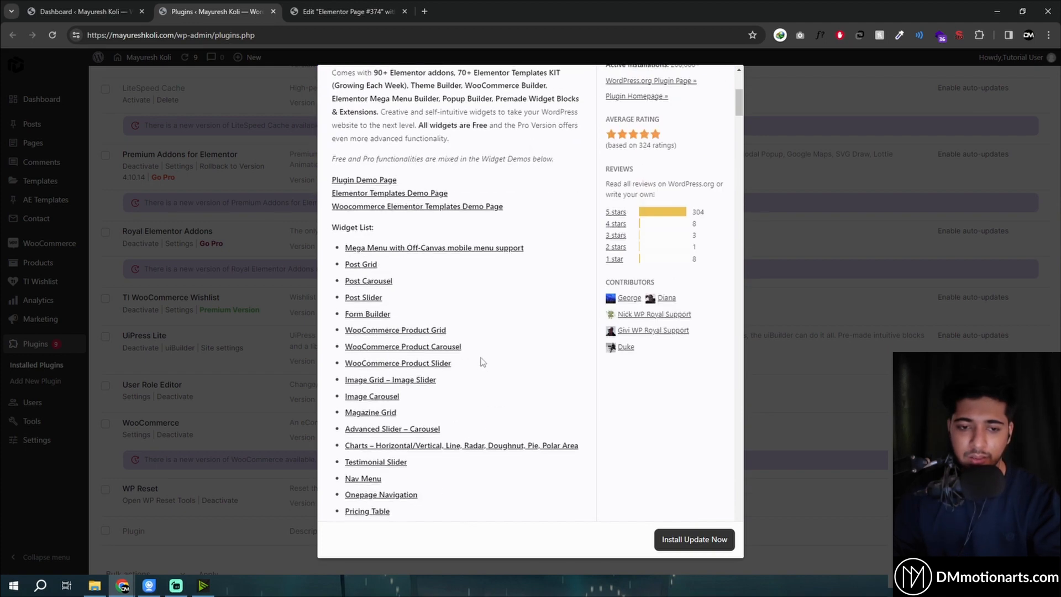
{"action": "left_click", "coordinate": [347, 11]}
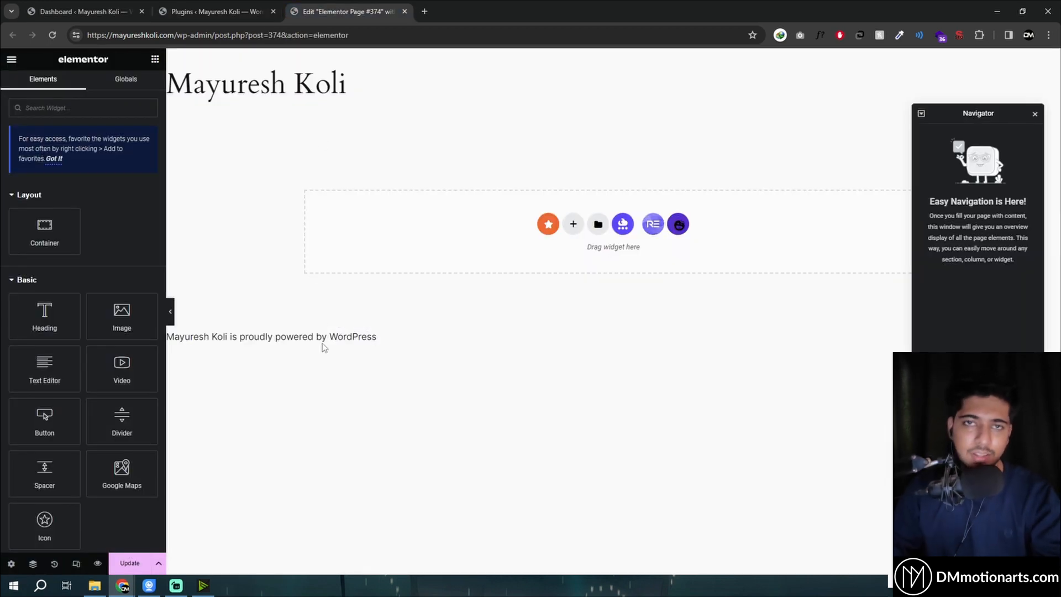
Search widgets for icon and select the star Icon widget to reach its Advanced settings
{"action": "scroll", "scroll_direction": "down", "scroll_amount": 3}
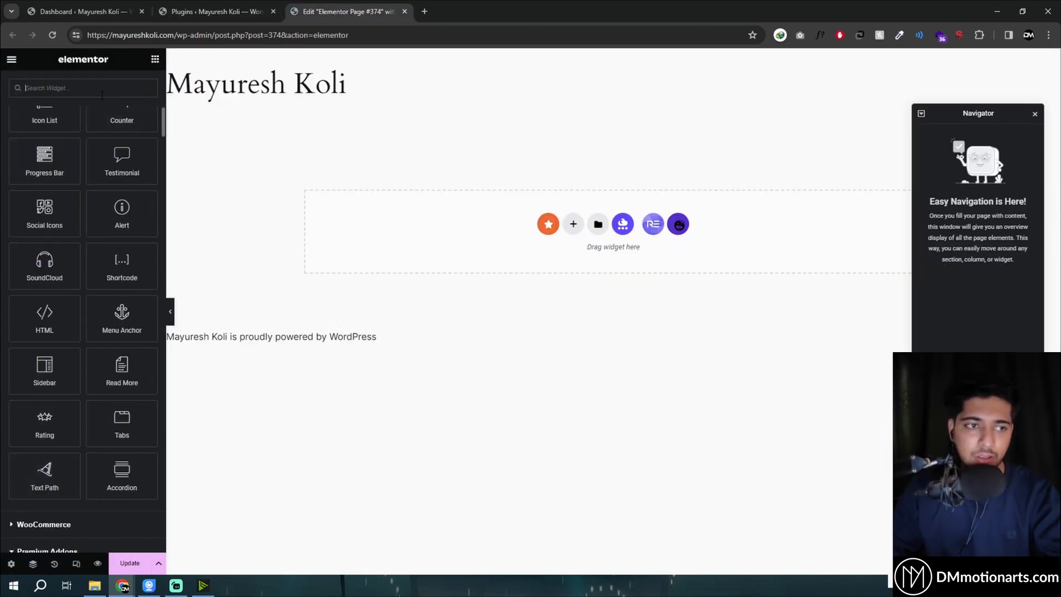
{"action": "type", "text": "icd"}
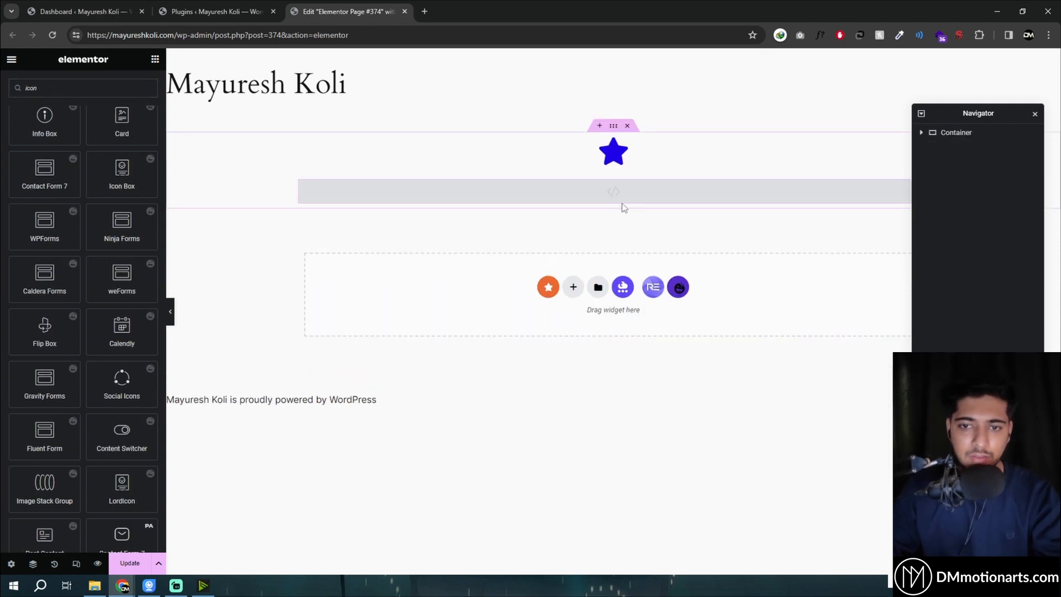
{"action": "left_click", "coordinate": [612, 151]}
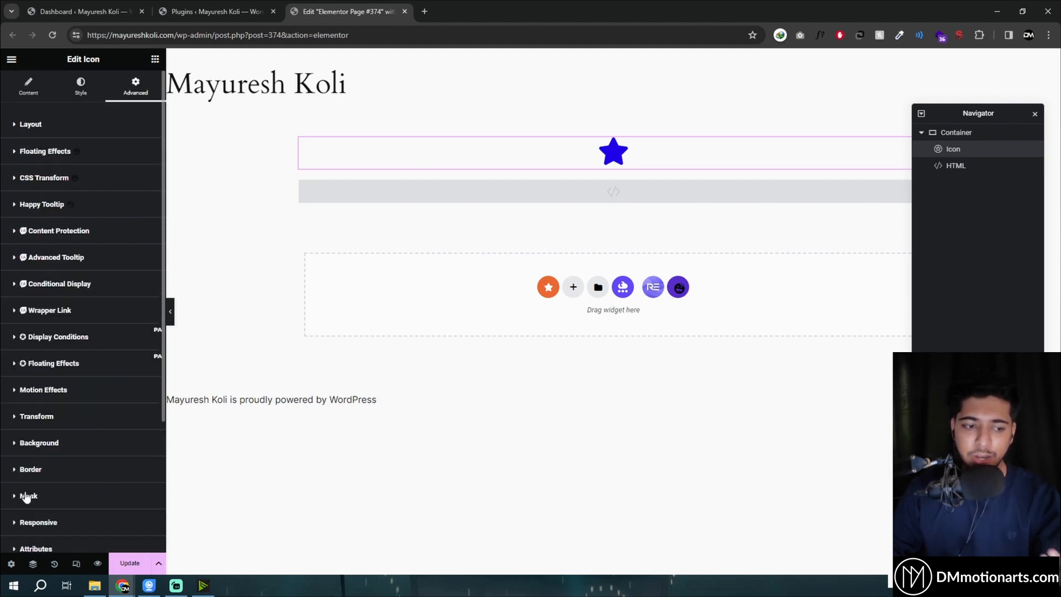
Delete the HTML widget and expand the icon's Custom CSS - Royal Addons section
{"action": "left_click", "coordinate": [66, 352]}
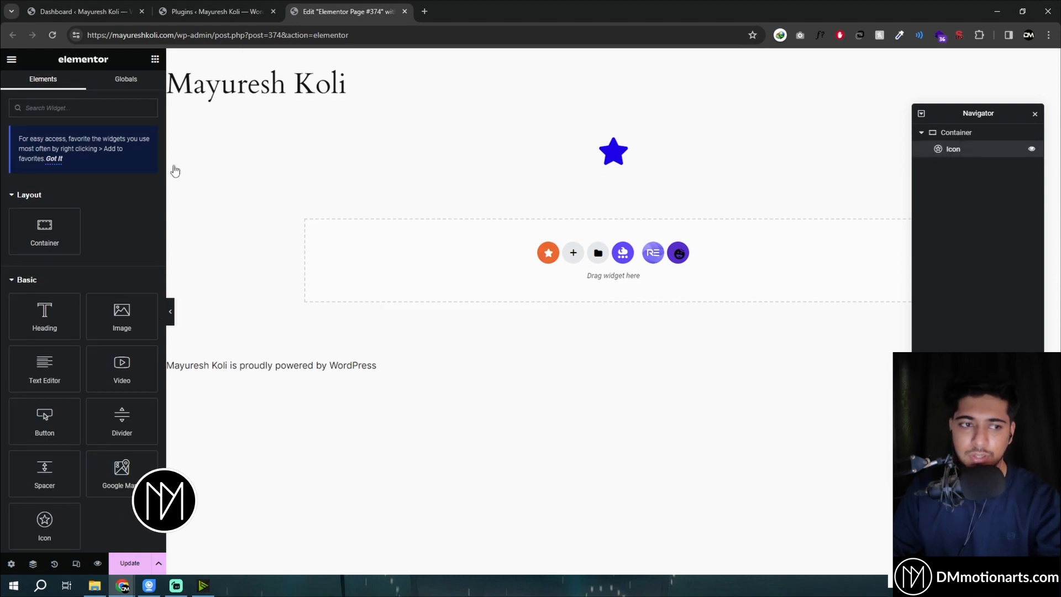
{"action": "left_click", "coordinate": [613, 152]}
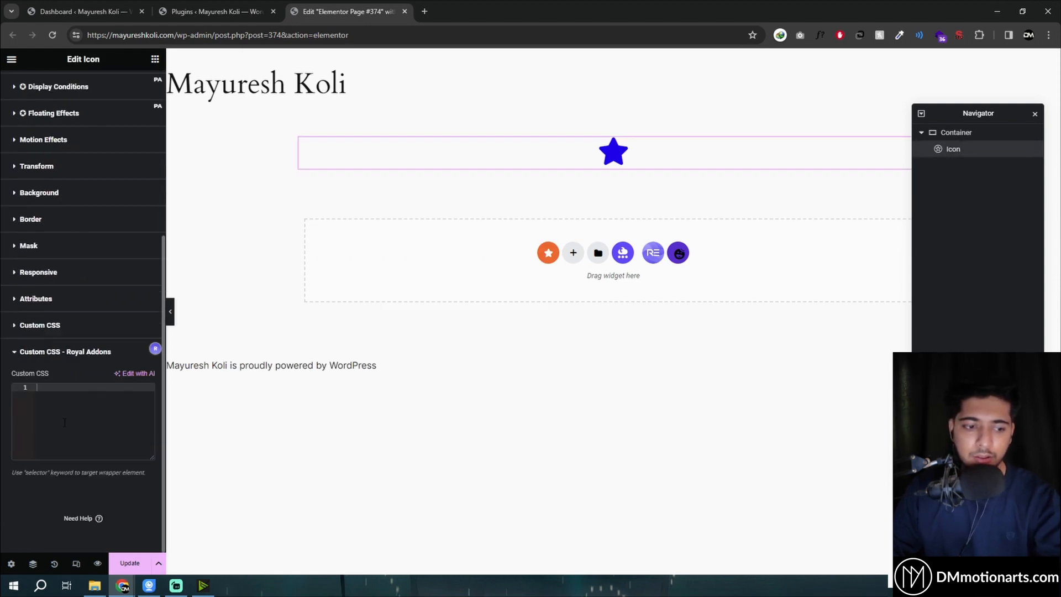
Enter selector:hover { transform:translate(20px,5px); transition:0.3s; } as the icon's custom CSS
{"action": "type", "text": ".star:hover {"}
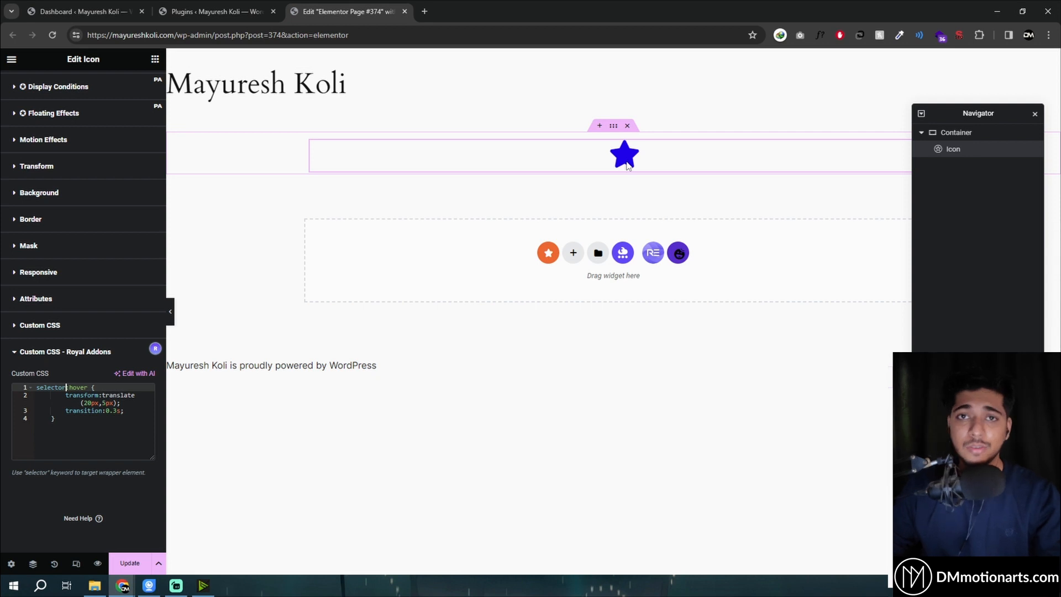
{"action": "mouse_move", "coordinate": [620, 176]}
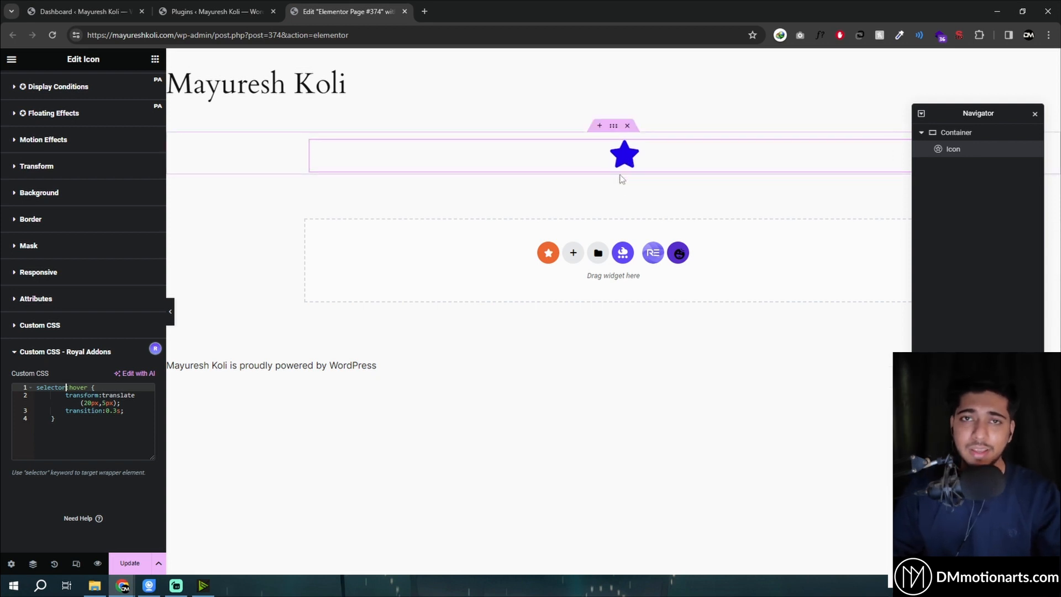